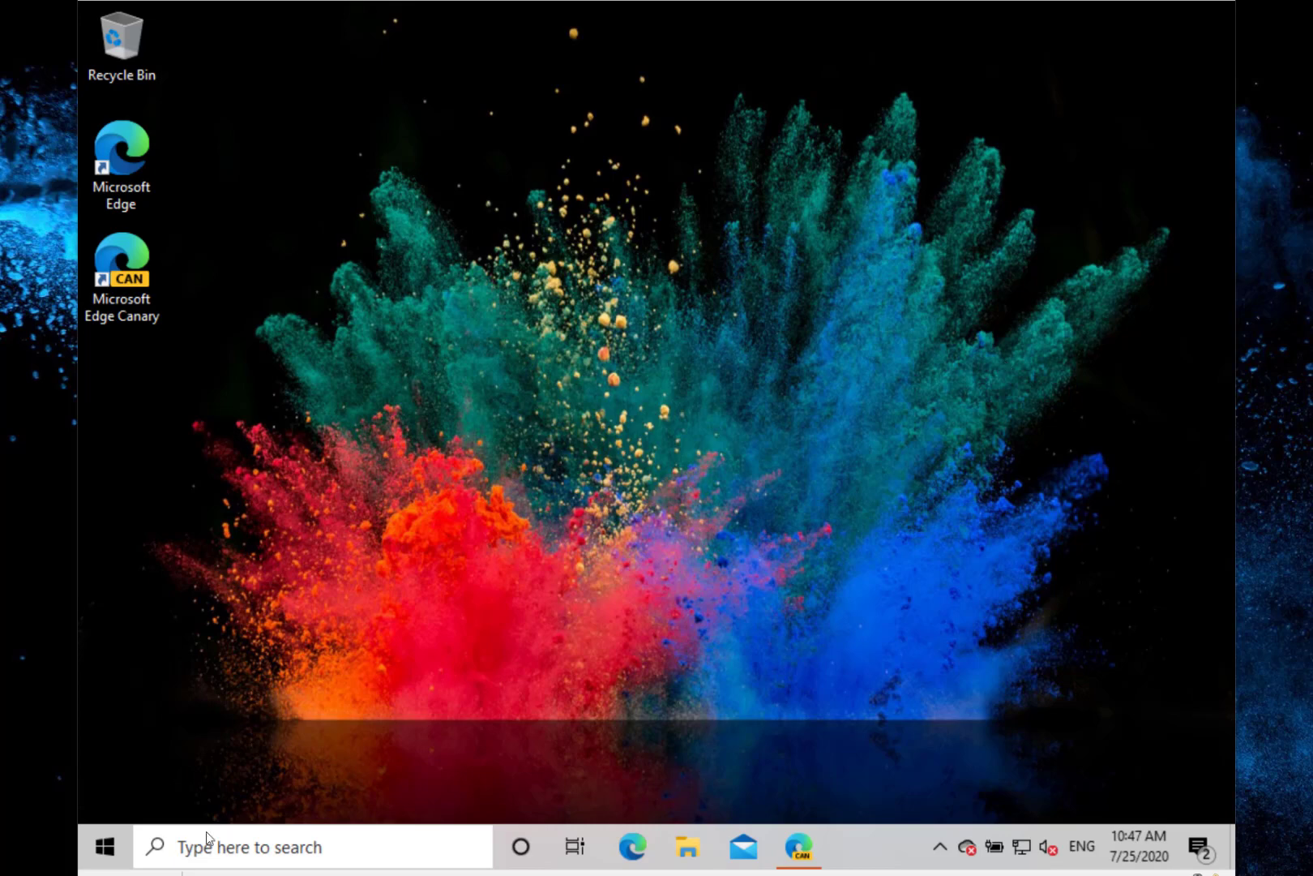
# Show the Start menu app list and scroll it from 3D Viewer down to the O–S entries
pyautogui.click(104, 847)
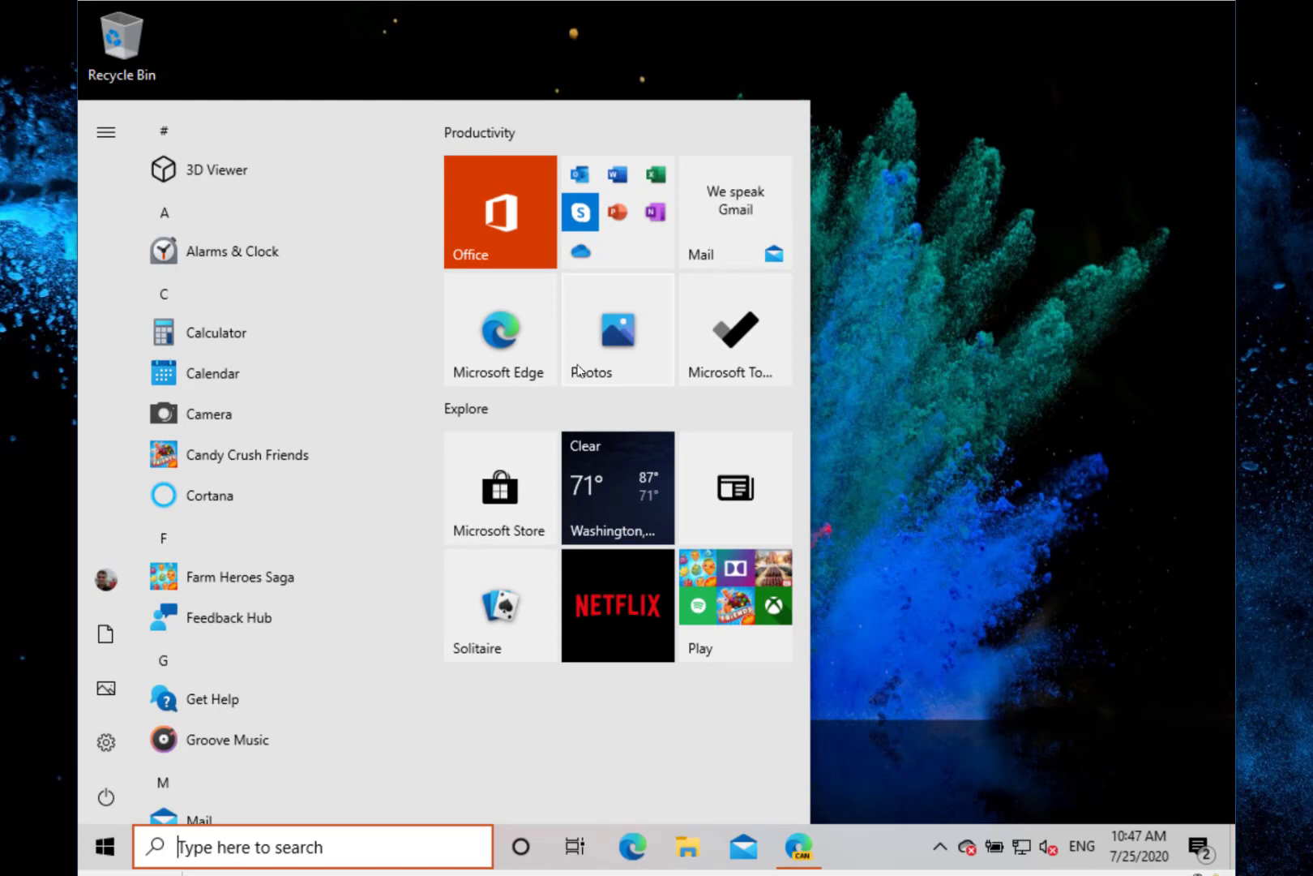
pyautogui.moveTo(215, 470)
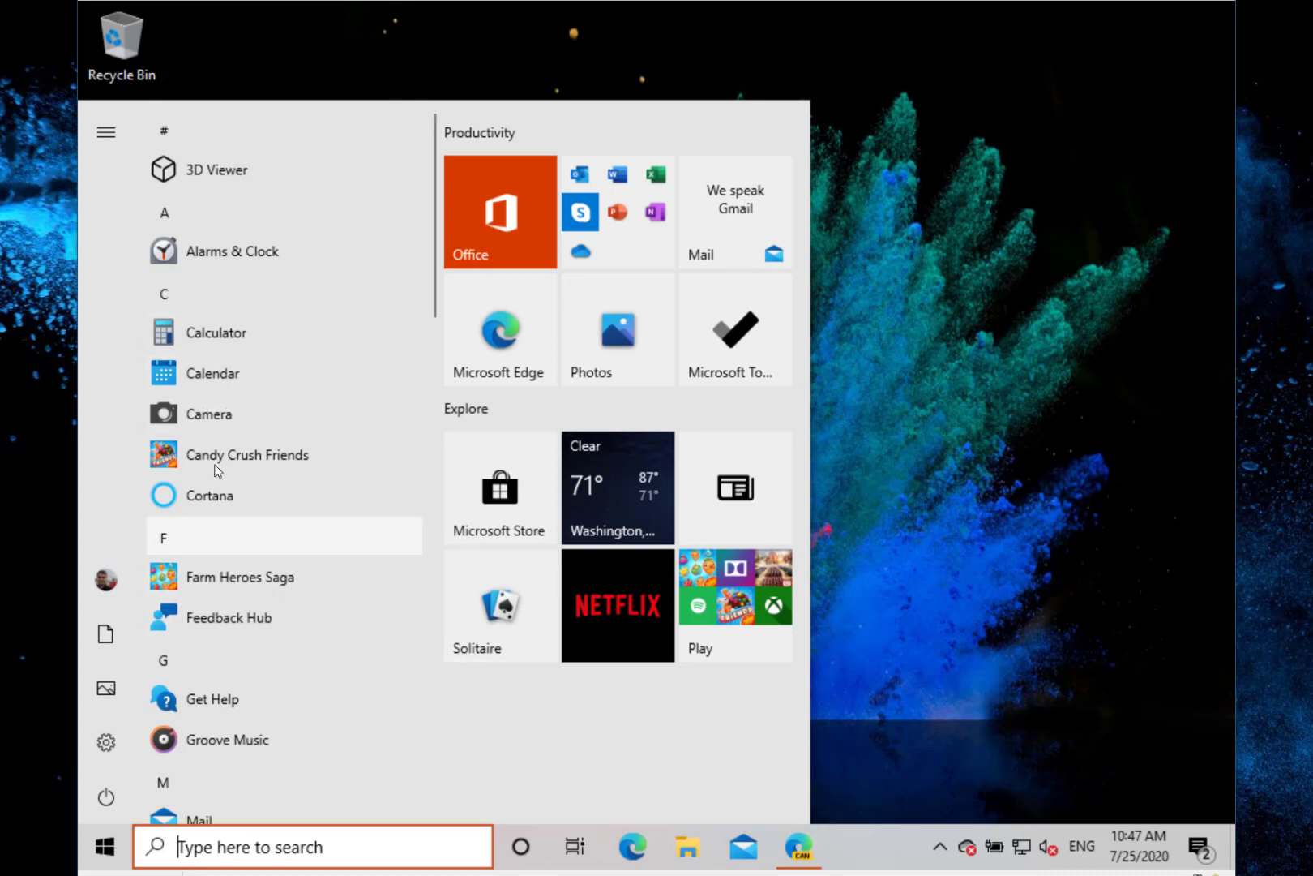
pyautogui.moveTo(681, 230)
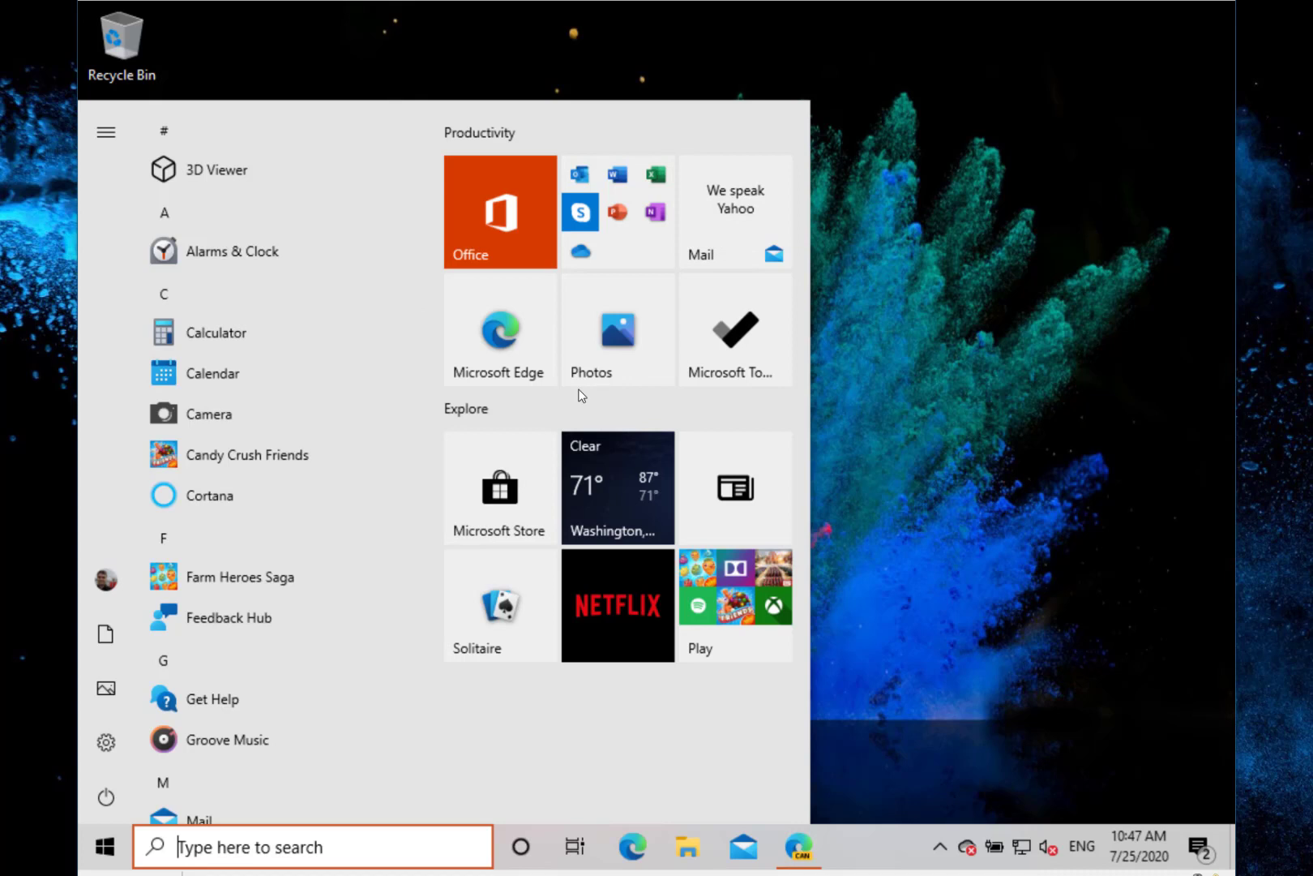
pyautogui.moveTo(448, 579)
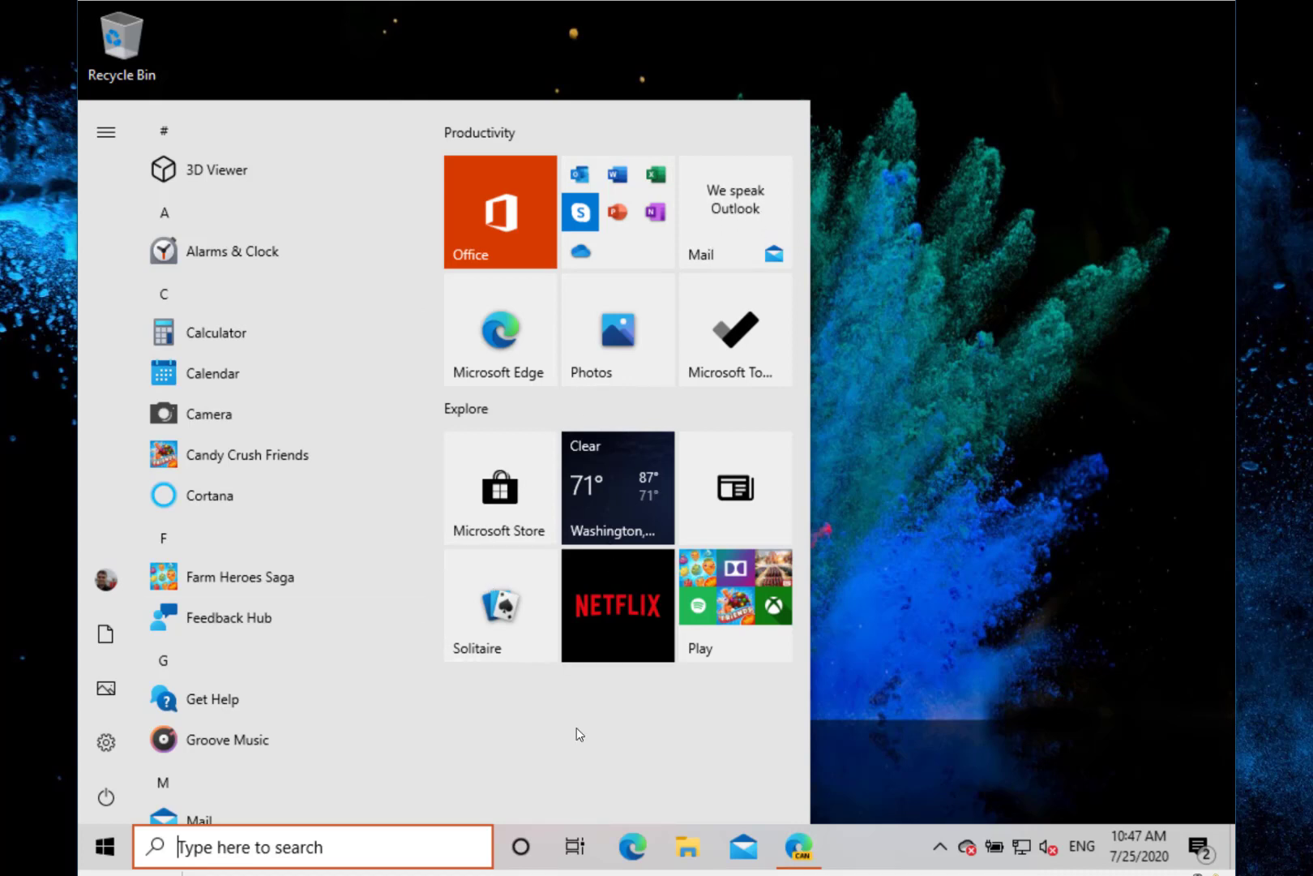
pyautogui.scroll(3)
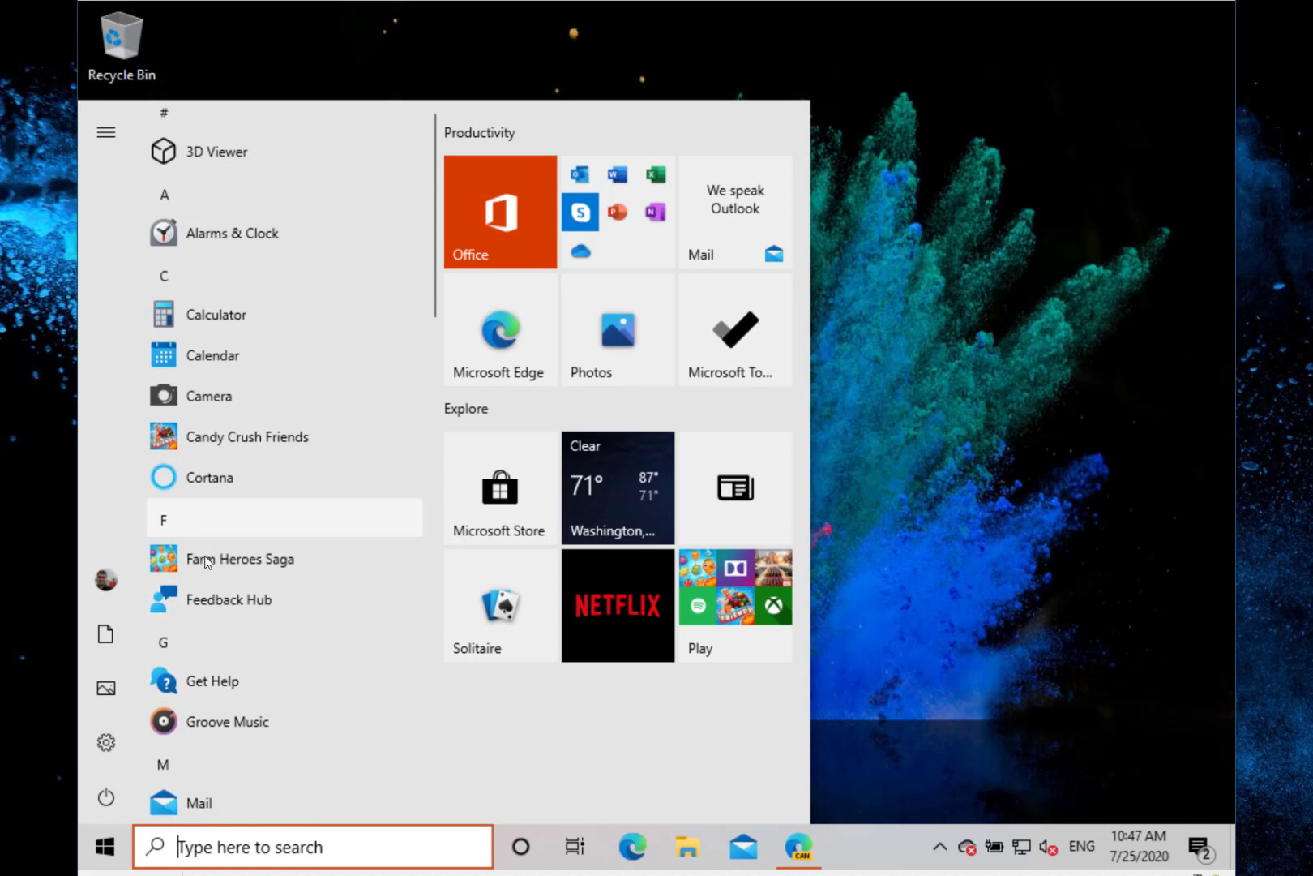
pyautogui.scroll(-3)
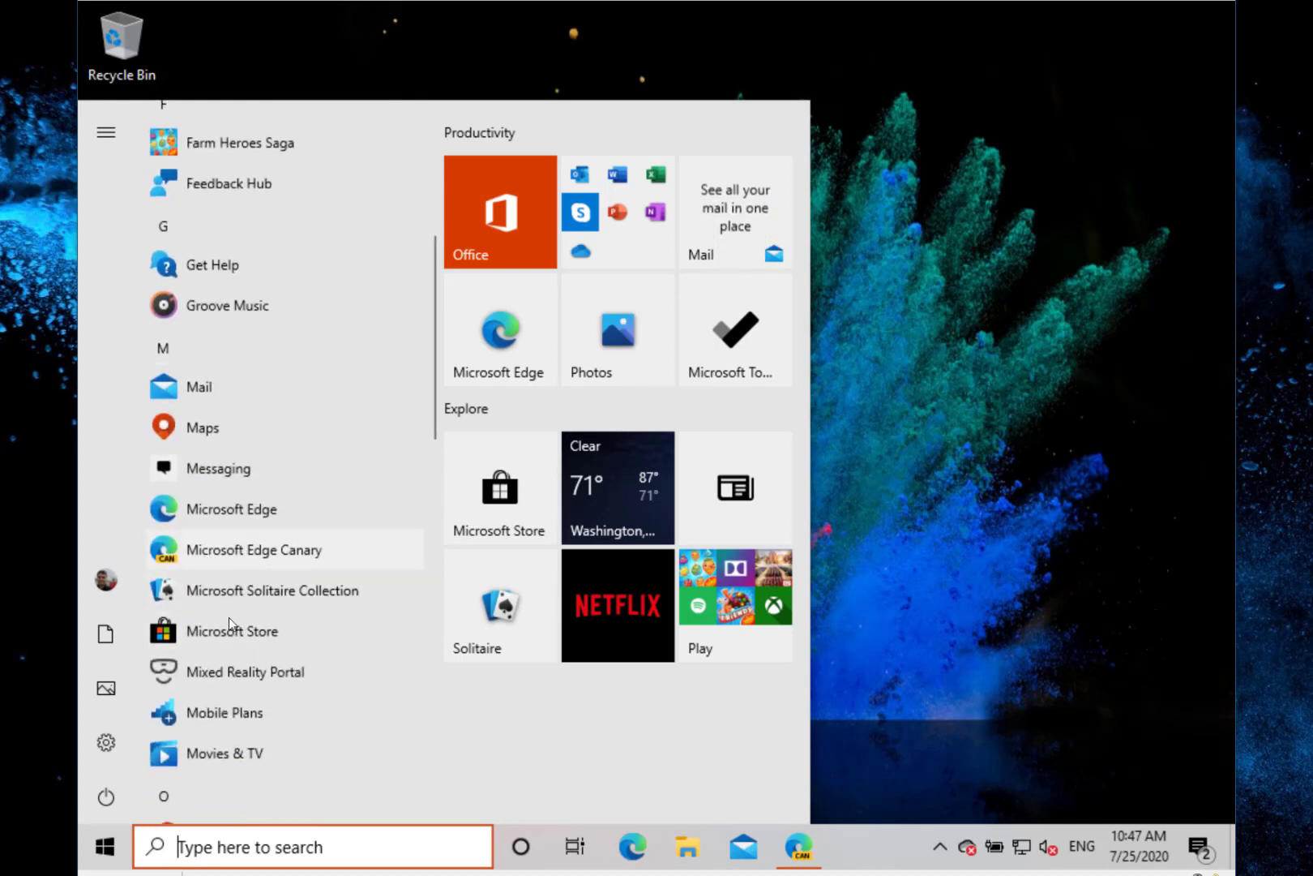
pyautogui.moveTo(197, 595)
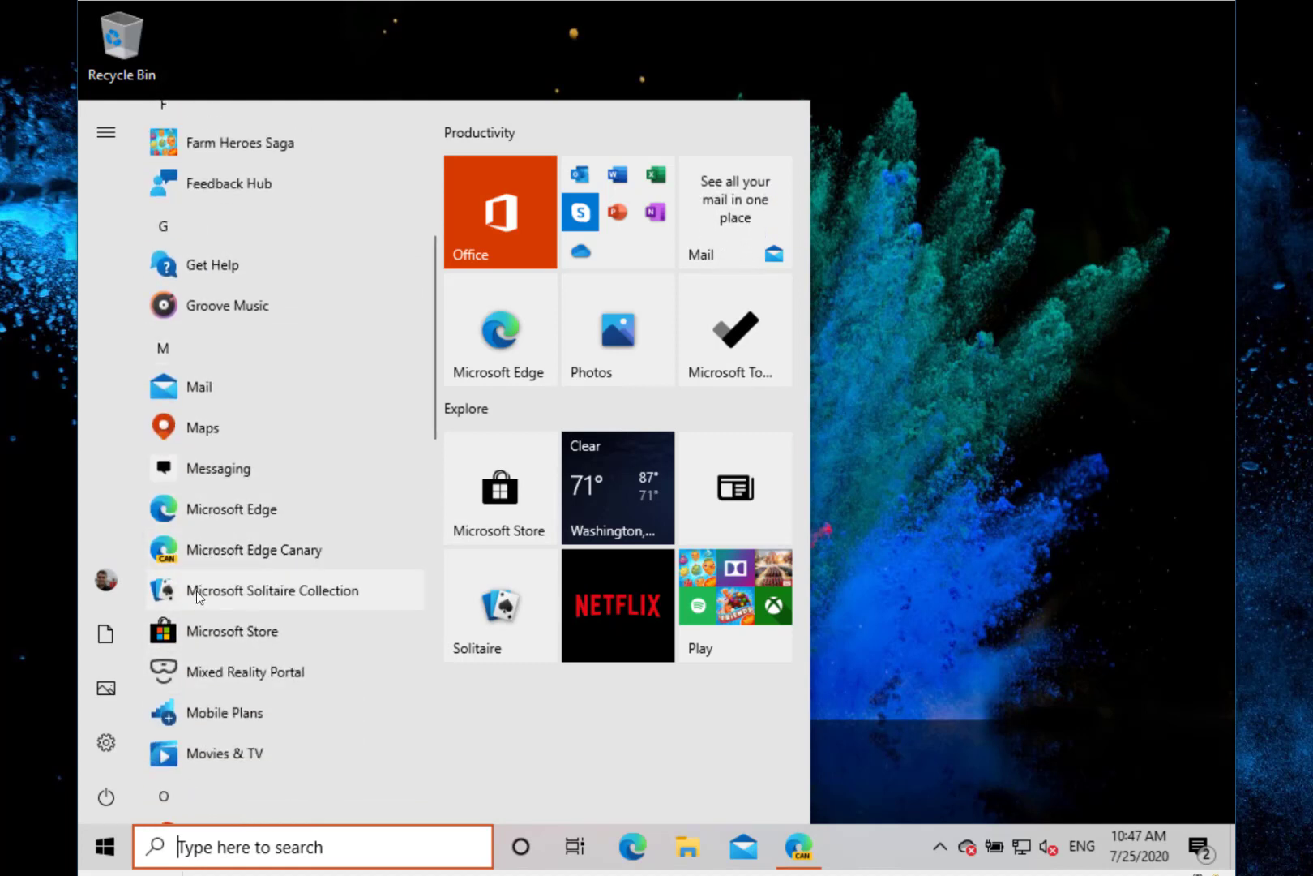
pyautogui.scroll(-3)
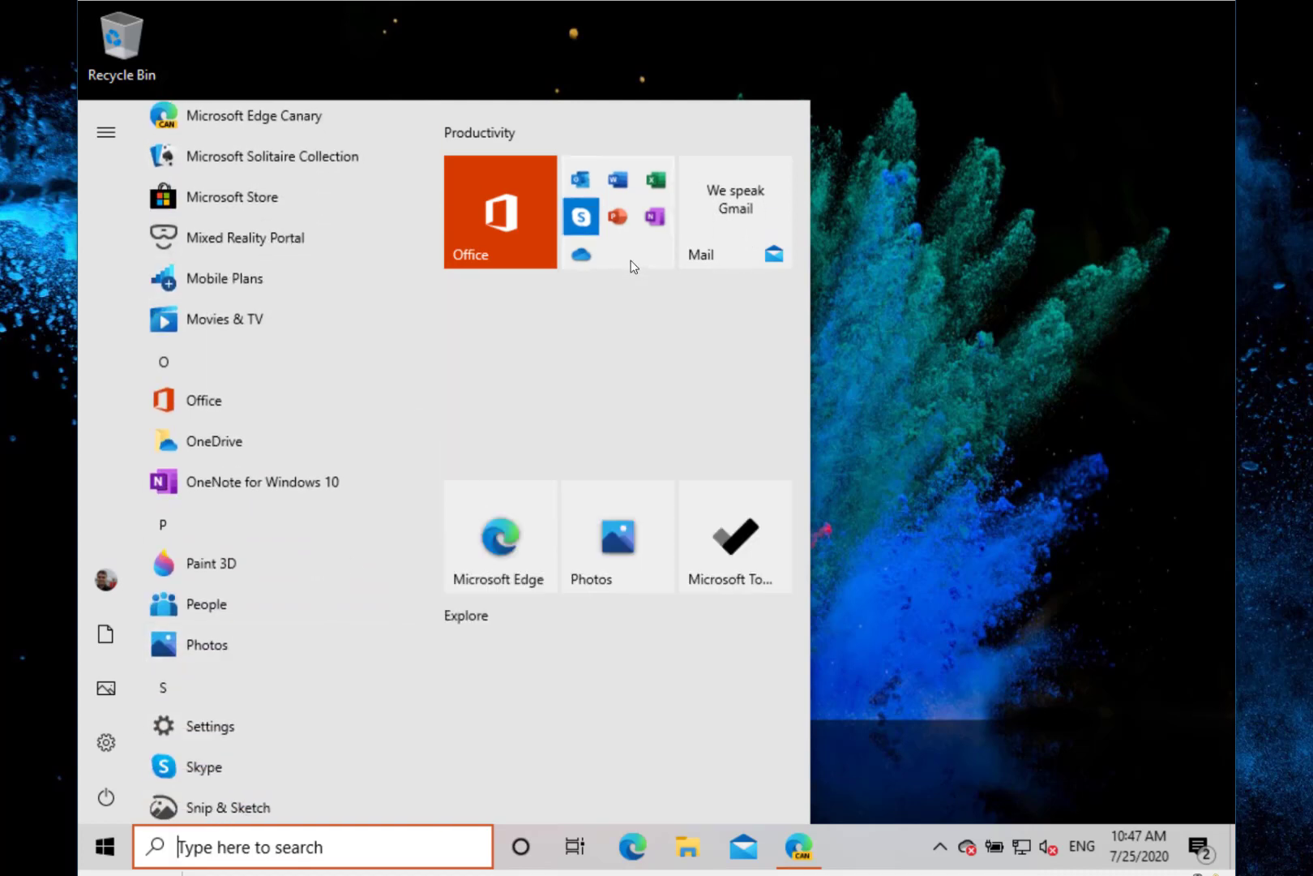
# Expand the Office tile folder to reveal Outlook, Word, Excel, Skype, PowerPoint, OneNote and OneDrive
pyautogui.click(618, 211)
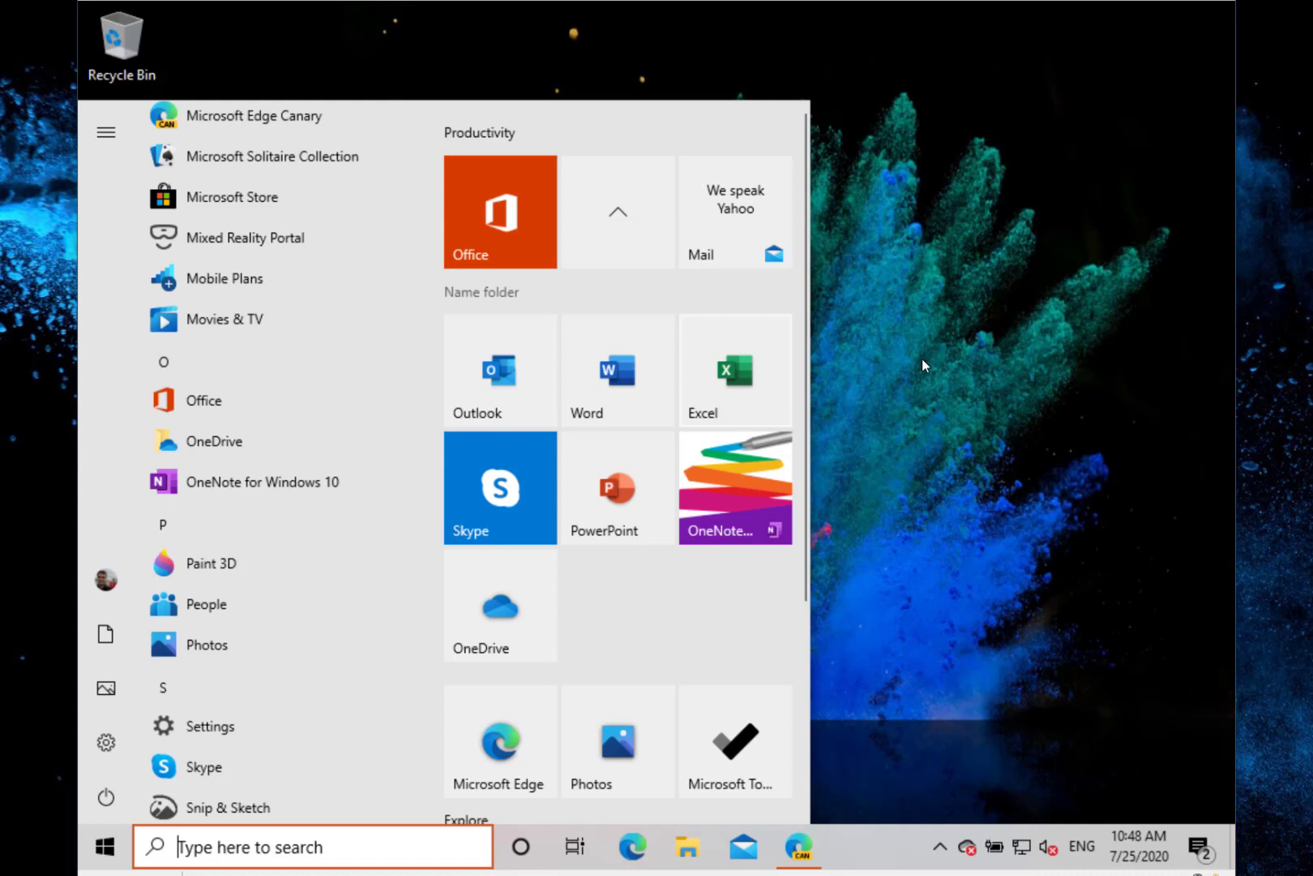
pyautogui.moveTo(1004, 547)
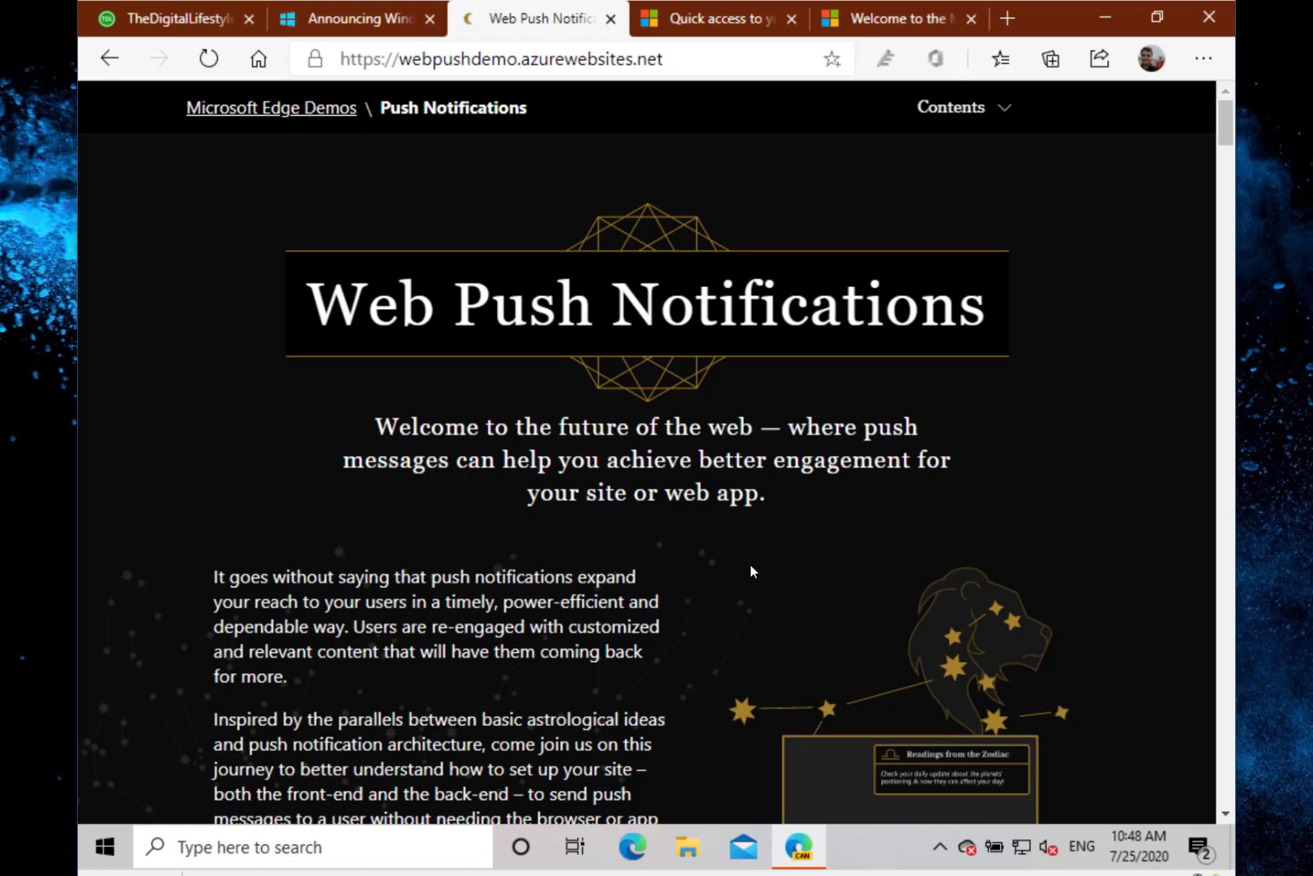
# Scroll the Web Push Notifications demo page down to its Initiate push section
pyautogui.scroll(-3)
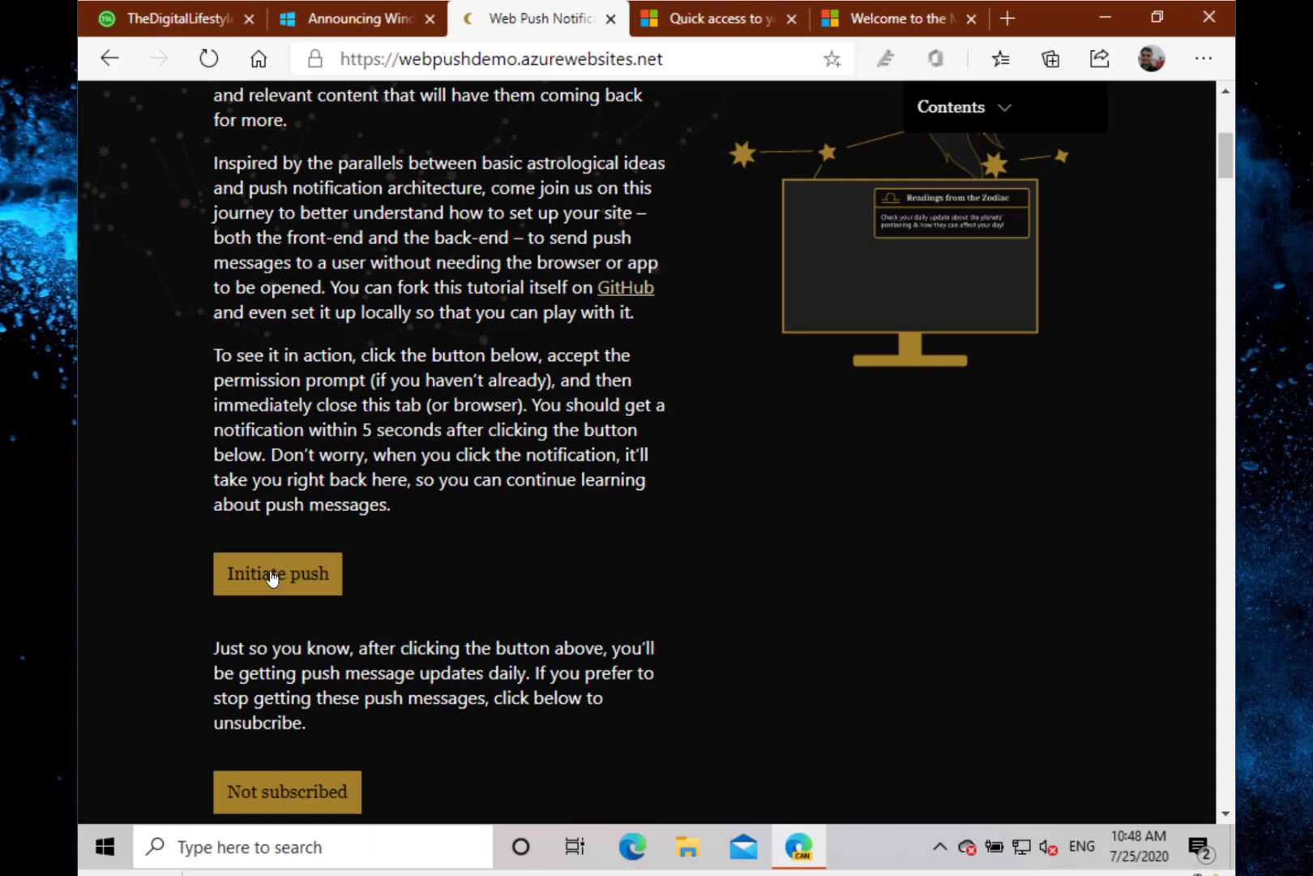
# Trigger a test push so an Edge Canary desktop notification arrives from the demo site
pyautogui.click(277, 572)
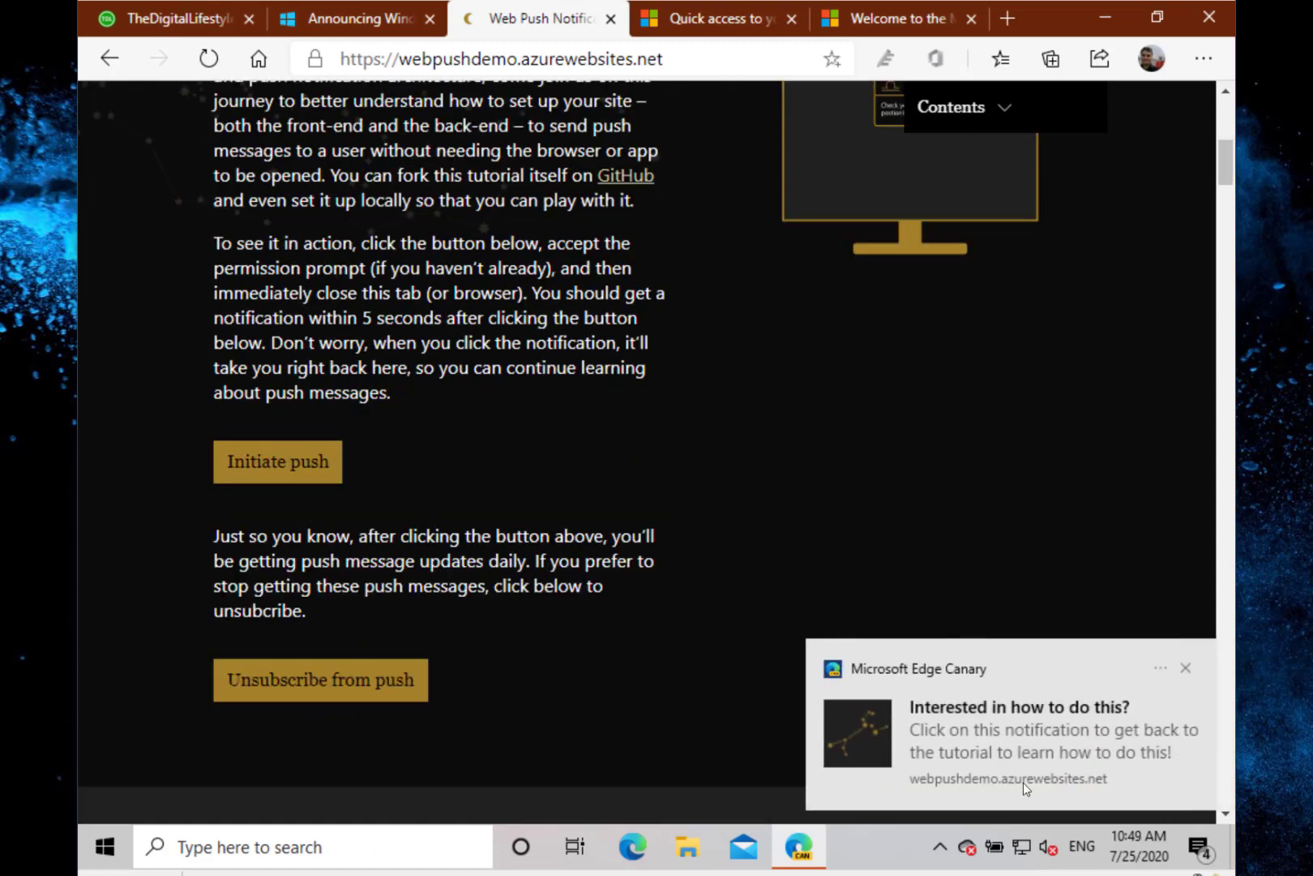
pyautogui.moveTo(939, 673)
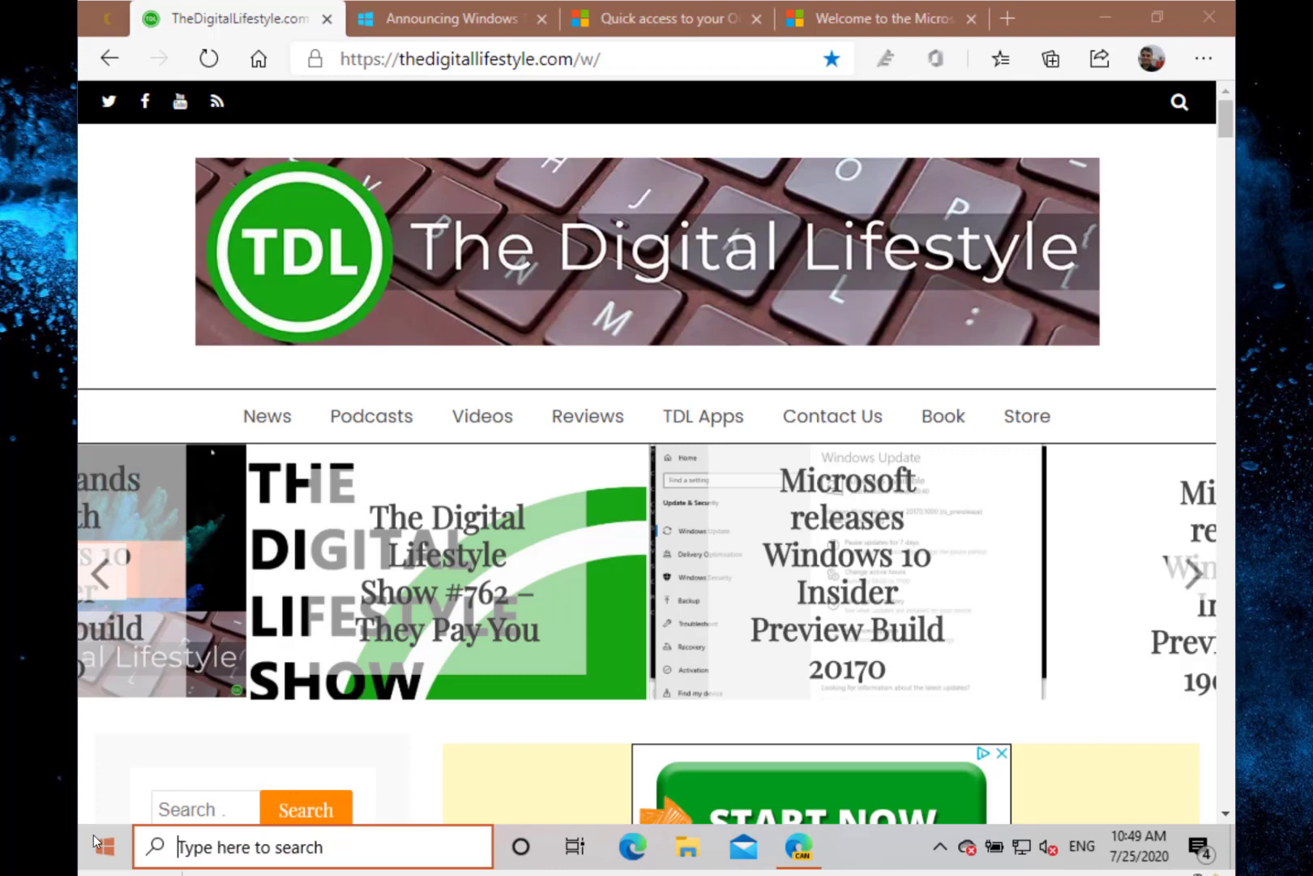
# Reach Windows Settings home via the Start menu's Settings gear
pyautogui.click(104, 846)
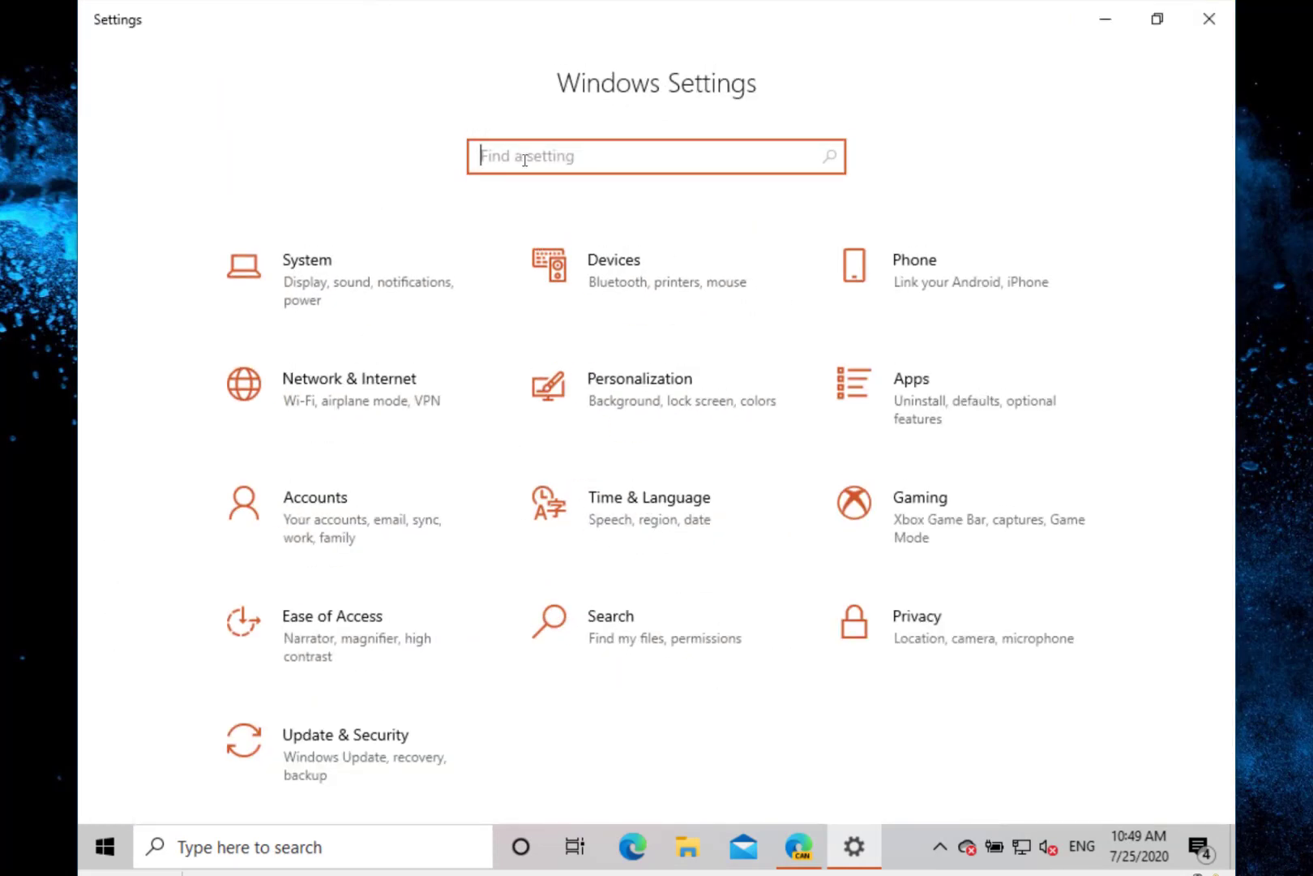
# Enter the System category to reach the About page showing Windows 10 Home version 20H2
pyautogui.click(306, 259)
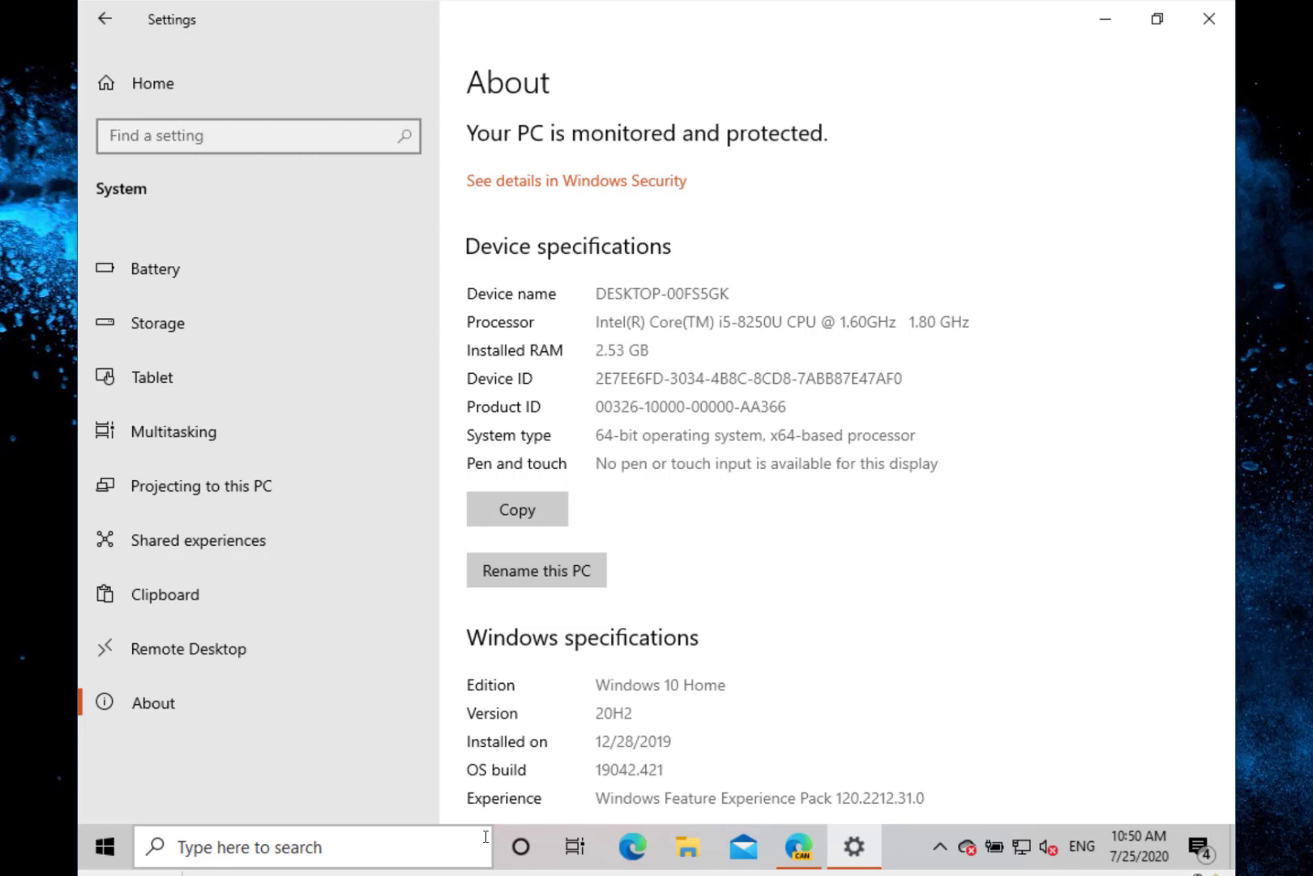
pyautogui.moveTo(893, 436)
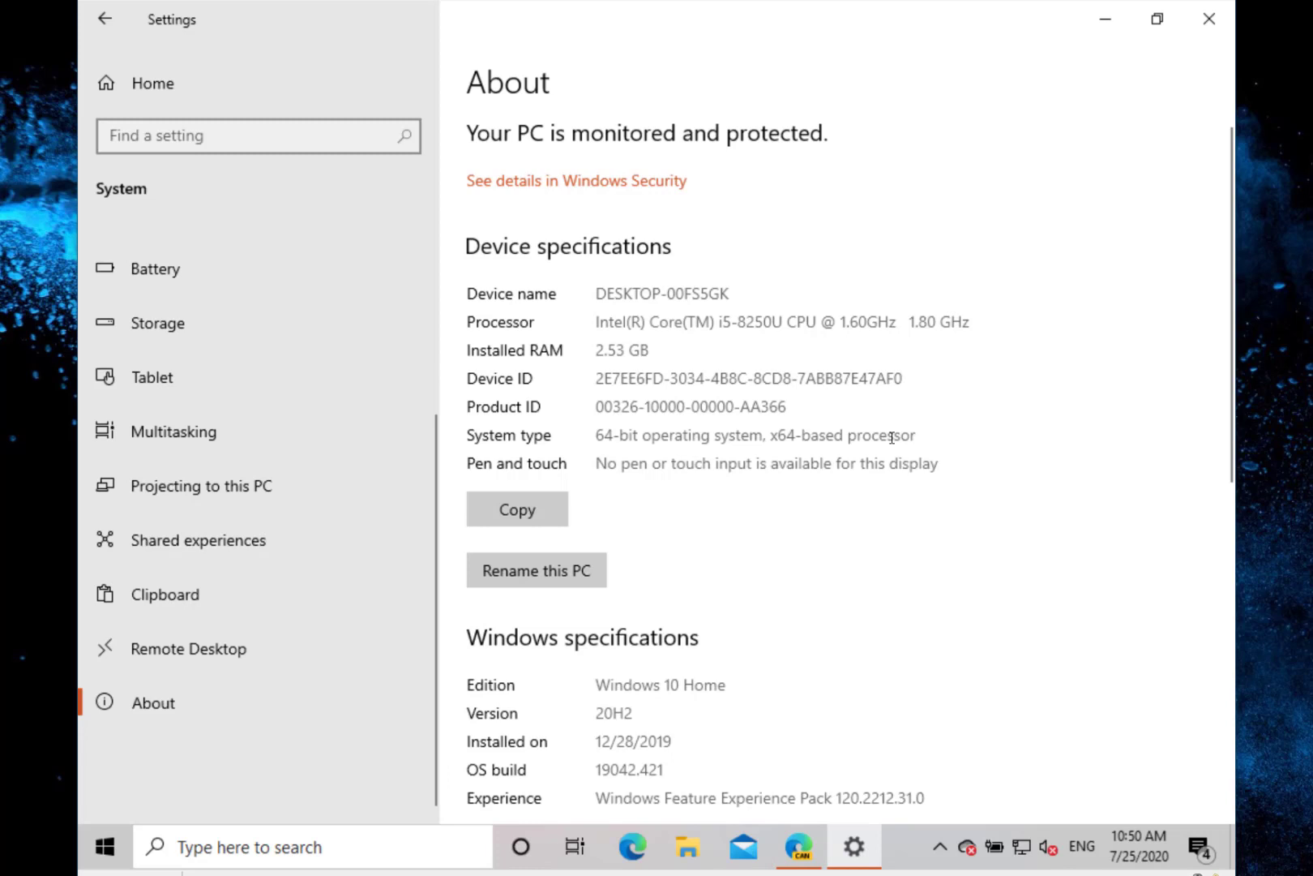